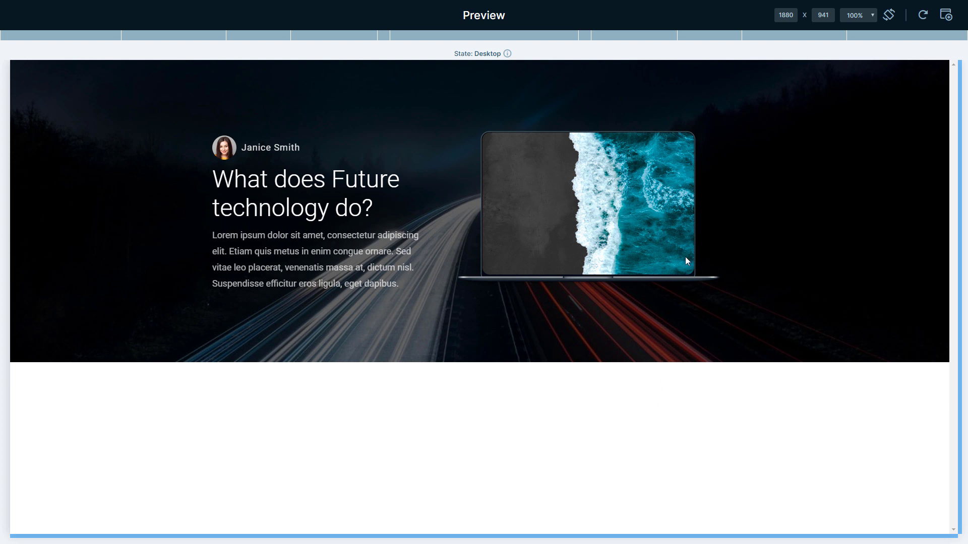
- Close the preview and return to the slide editor with the 40%/60% row settings
{"action": "left_click", "coordinate": [710, 35]}
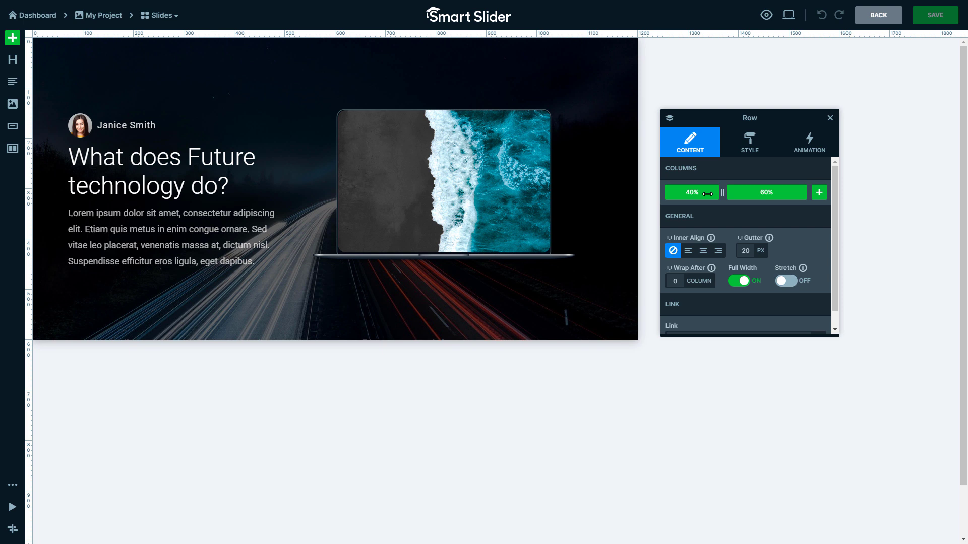
- In the Tablet layout, shrink the heading font size to 90% so it fits two lines
{"action": "left_click", "coordinate": [788, 14]}
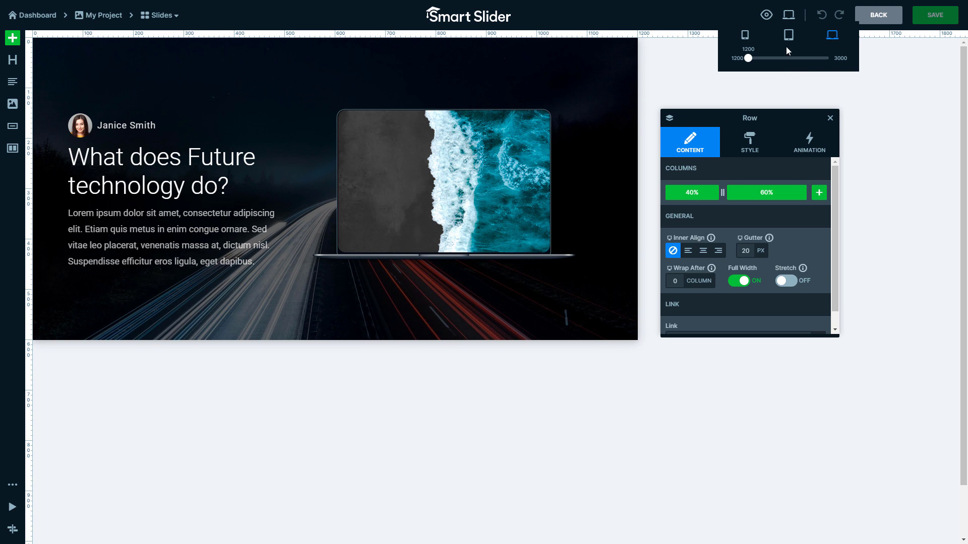
{"action": "left_click", "coordinate": [789, 35]}
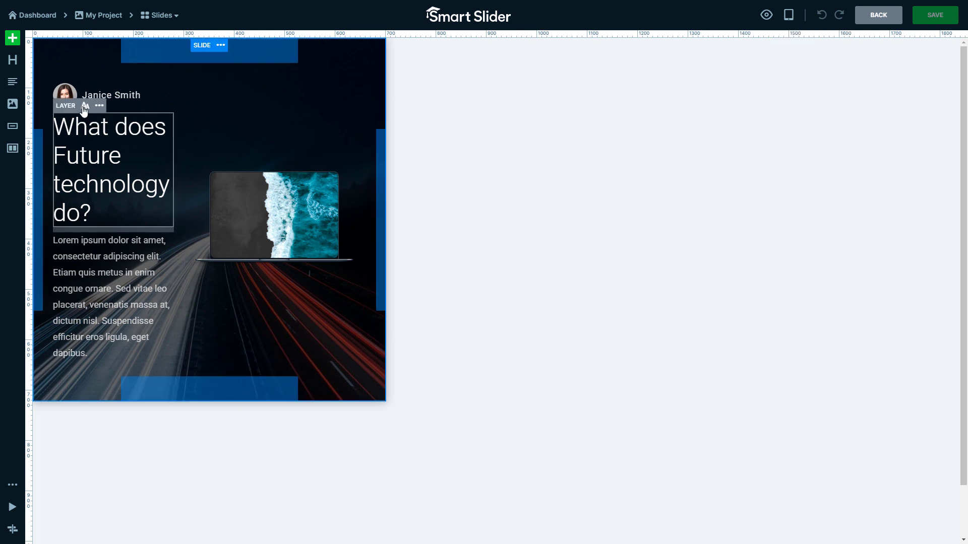
{"action": "left_click", "coordinate": [85, 105]}
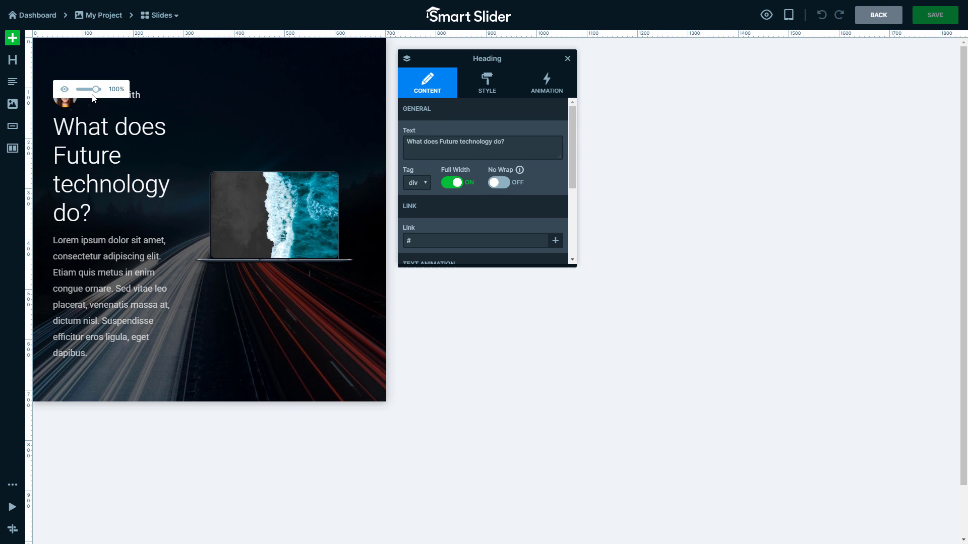
{"action": "left_click_drag", "start_coordinate": [94, 88], "coordinate": [83, 88]}
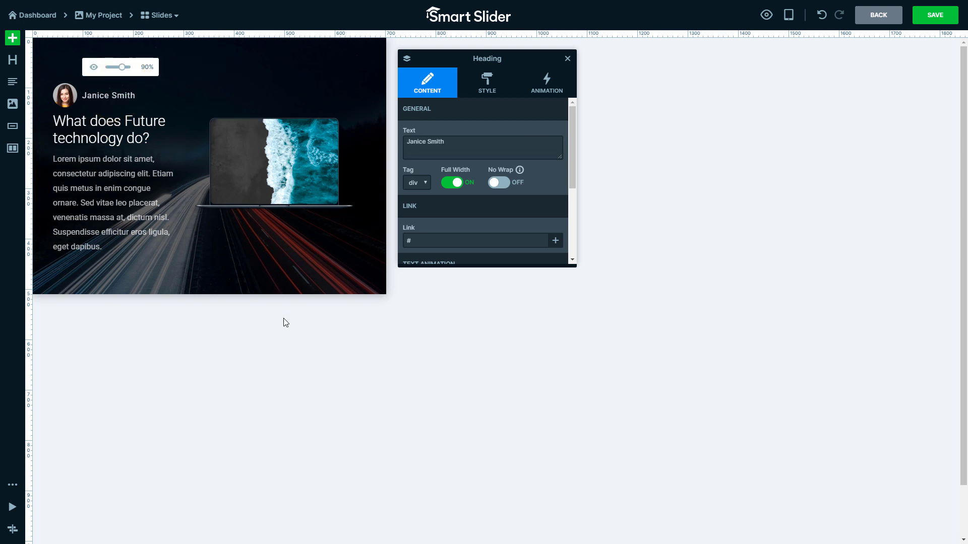
{"action": "left_click", "coordinate": [567, 58]}
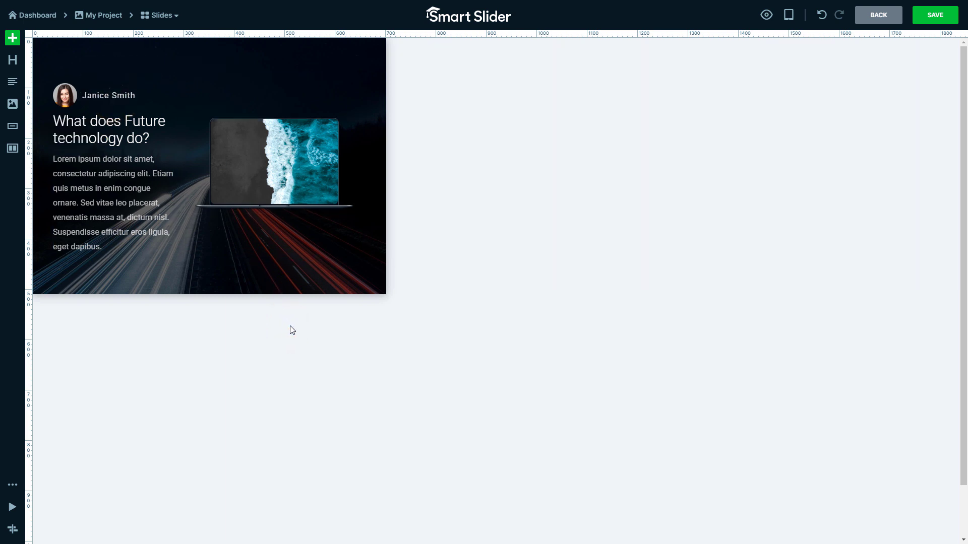
- Switch to the Mobile layout and select the content row so the image sits above the text
{"action": "left_click", "coordinate": [788, 15]}
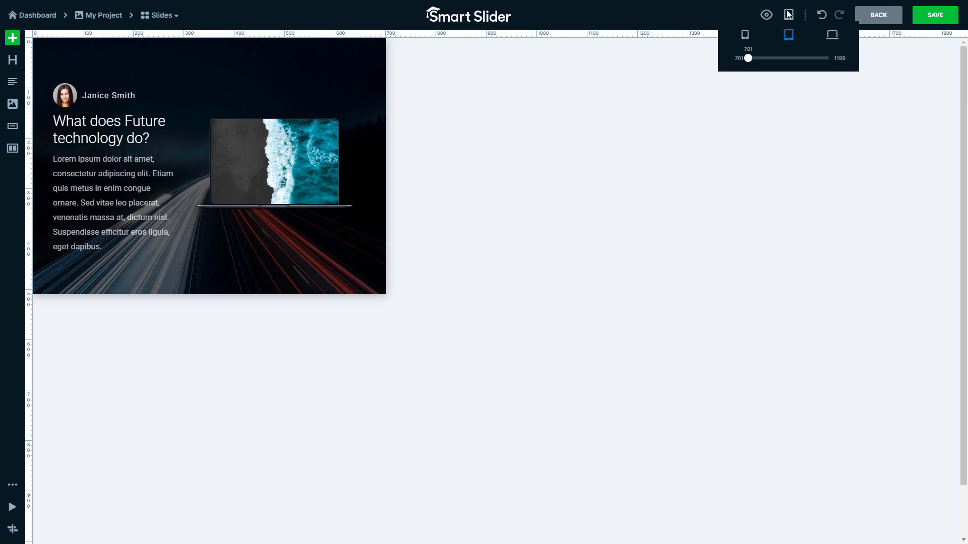
{"action": "left_click", "coordinate": [745, 35]}
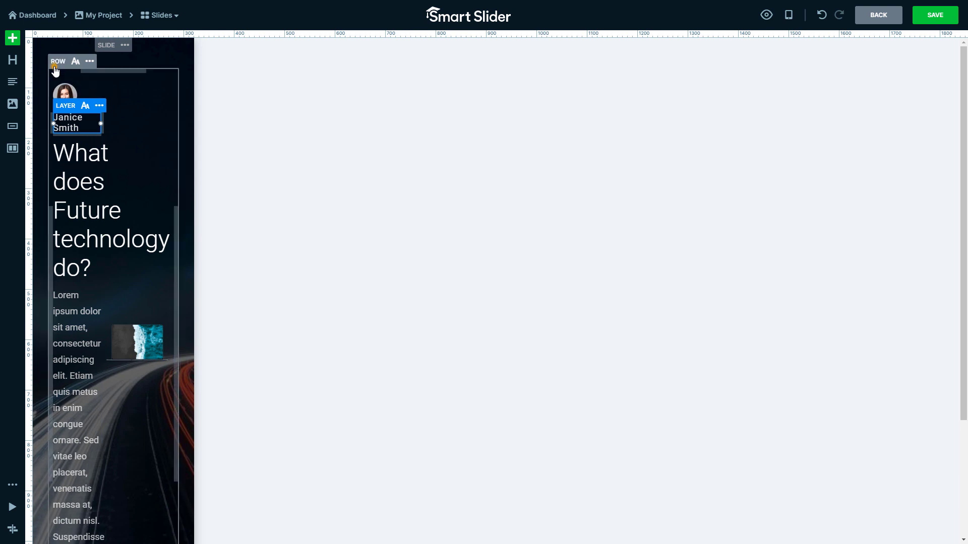
{"action": "left_click", "coordinate": [57, 61]}
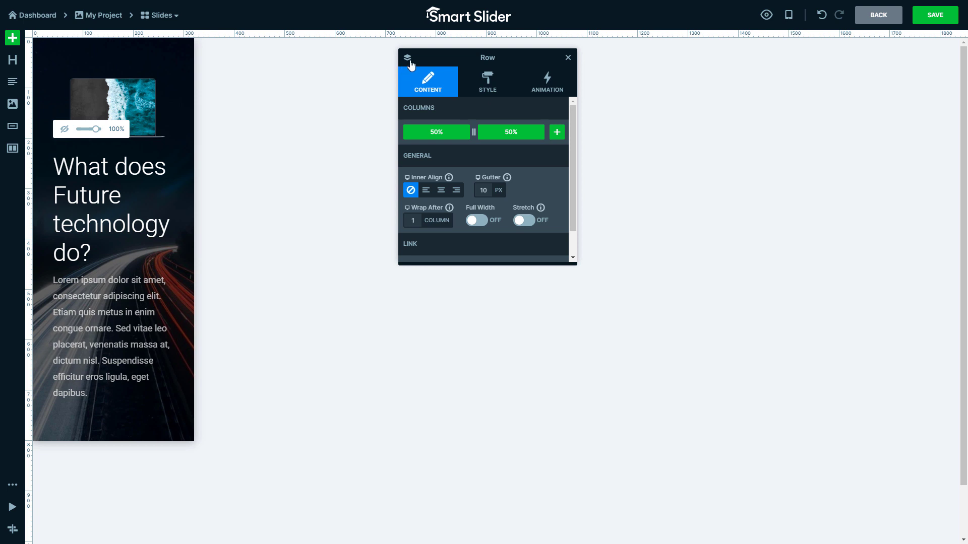
- Hide the author avatar-and-name row on mobile from the Layer list
{"action": "left_click", "coordinate": [407, 58]}
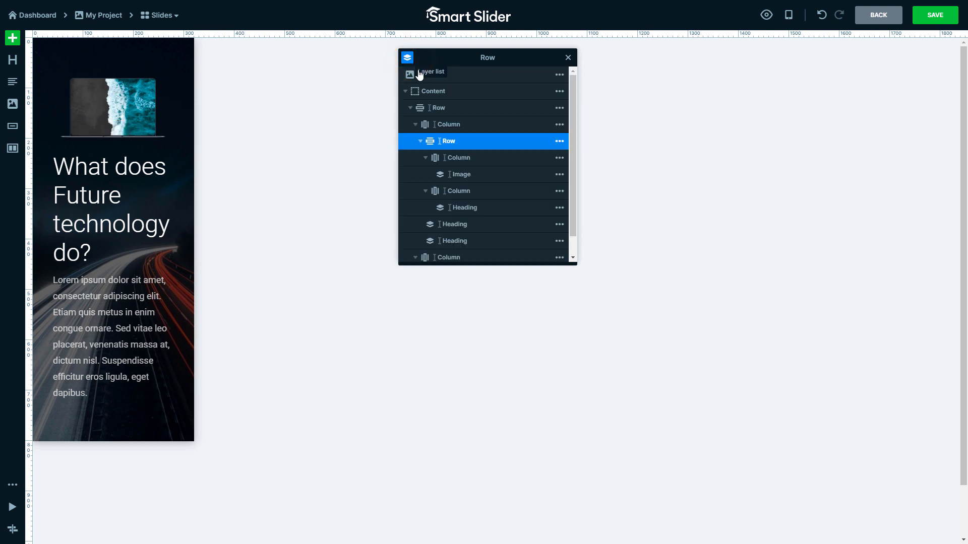
{"action": "left_click", "coordinate": [558, 141]}
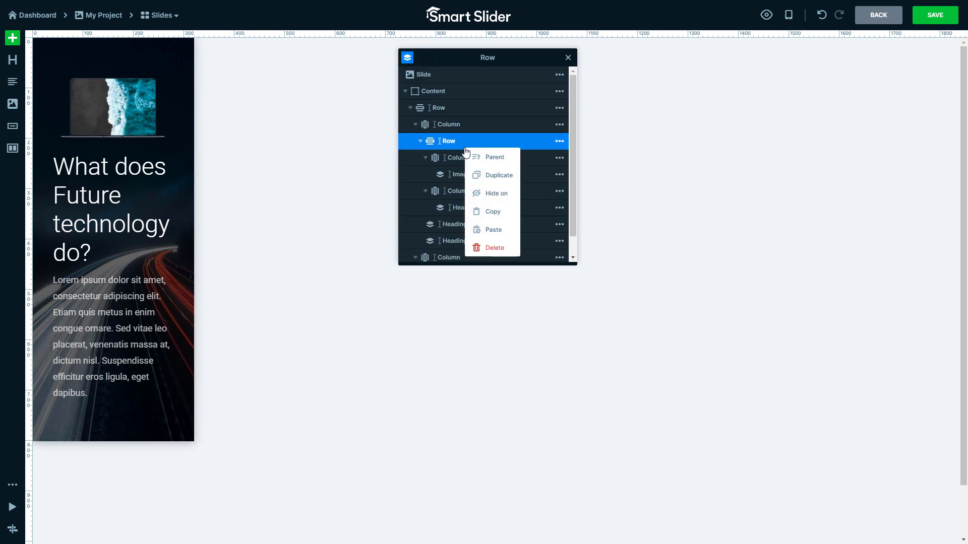
{"action": "mouse_move", "coordinate": [497, 193]}
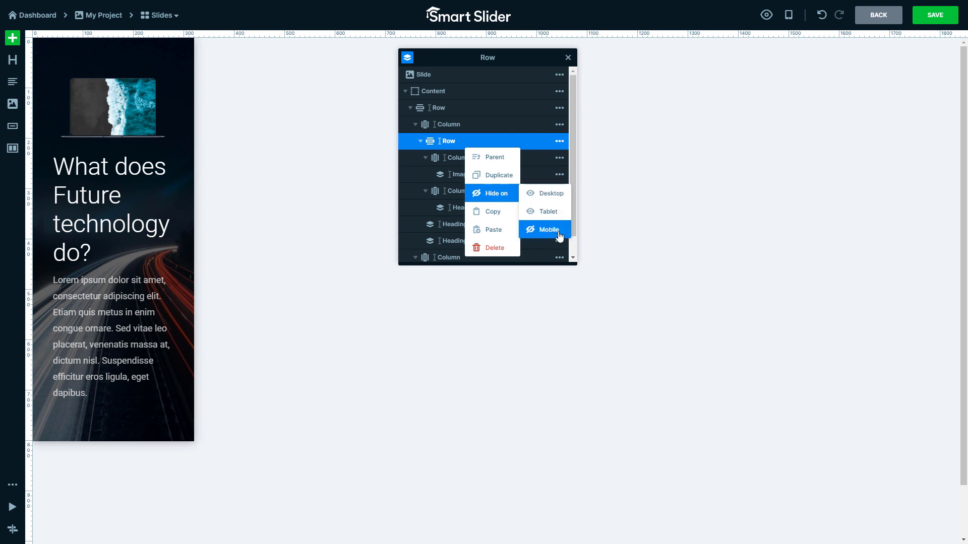
{"action": "left_click", "coordinate": [547, 230]}
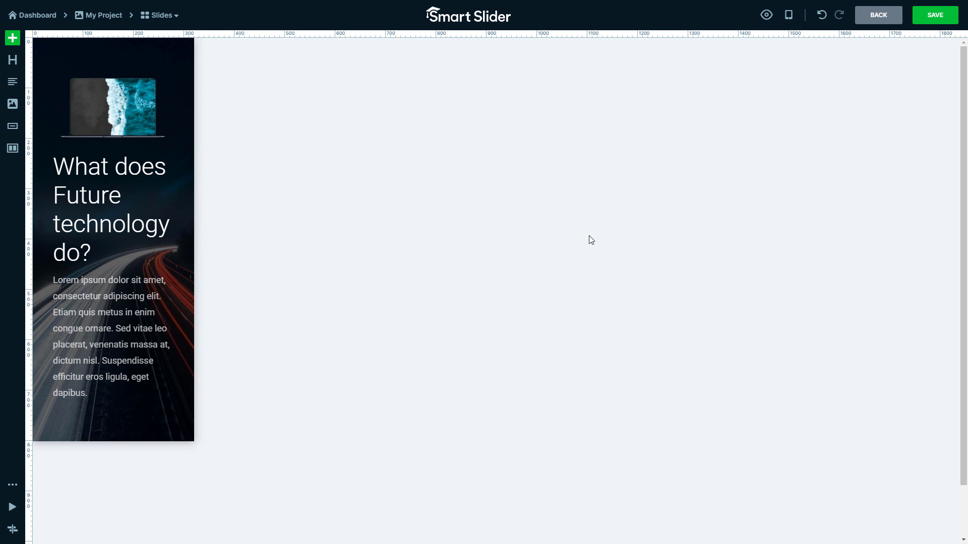
- Shrink the heading and paragraph font sizes on mobile and narrow the side padding
{"action": "left_click", "coordinate": [111, 209]}
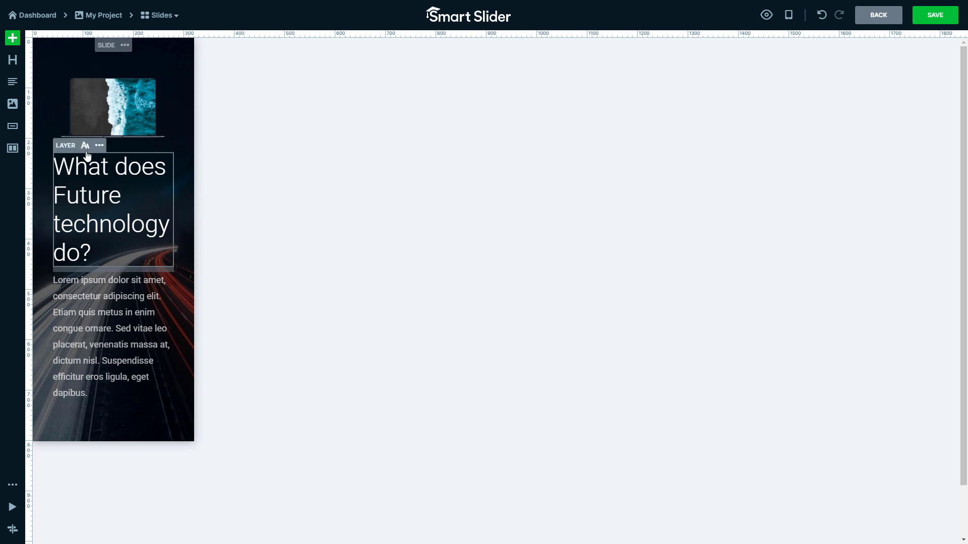
{"action": "left_click", "coordinate": [84, 145]}
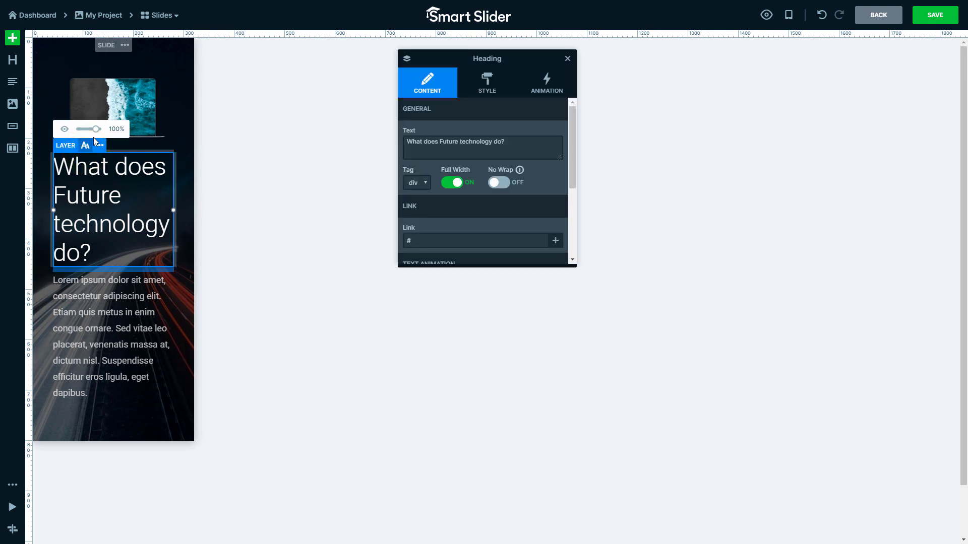
{"action": "left_click_drag", "start_coordinate": [94, 129], "coordinate": [85, 130]}
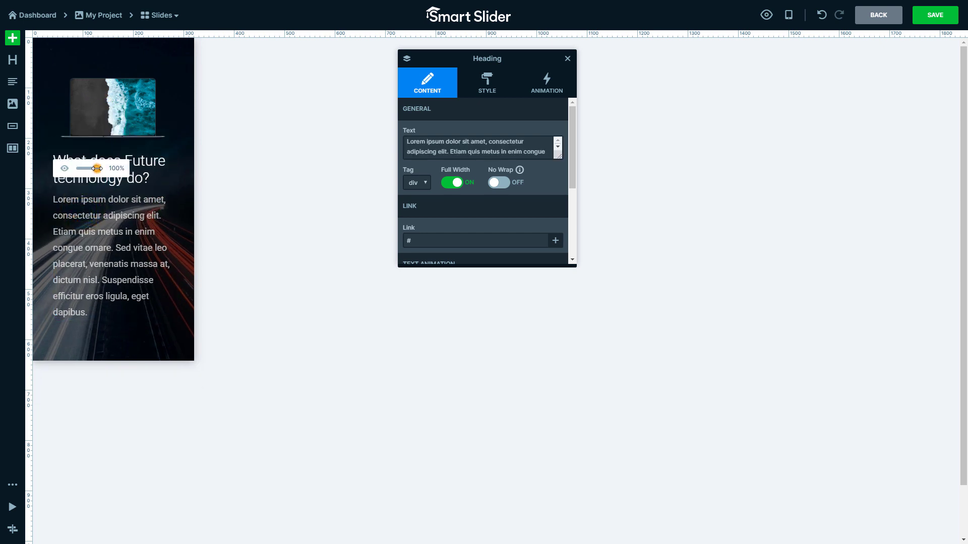
{"action": "left_click_drag", "start_coordinate": [97, 168], "coordinate": [90, 168]}
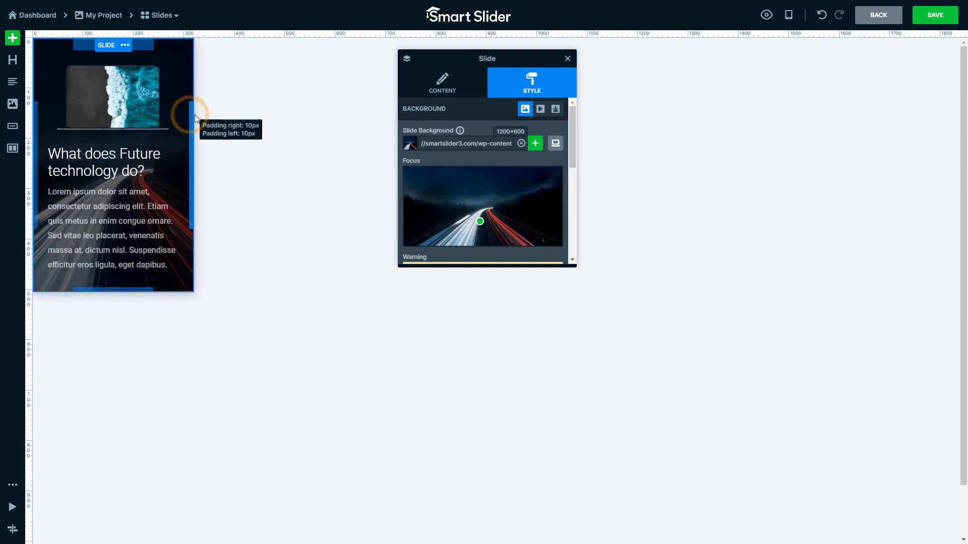
{"action": "left_click", "coordinate": [114, 99]}
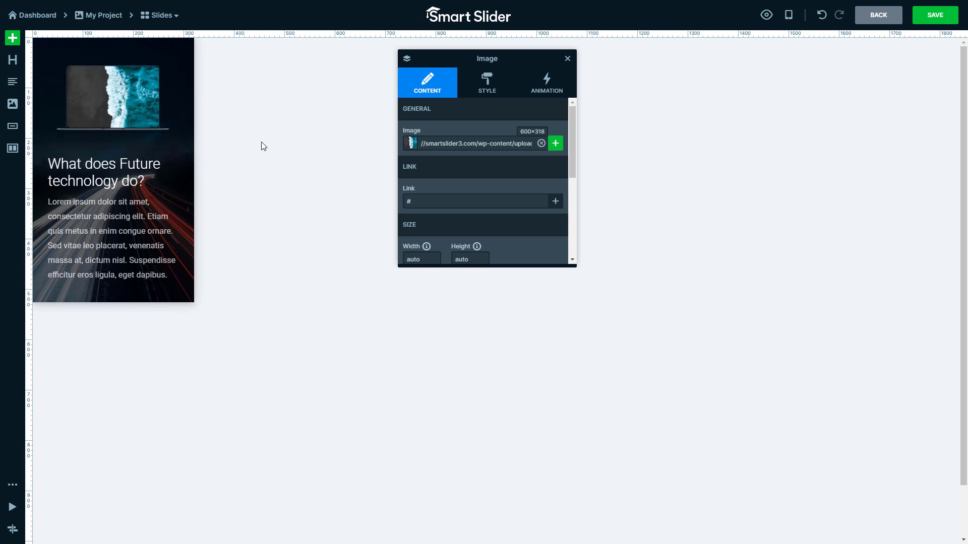
- Drag the mobile width slider to preview the Future technology slide at wider phone widths
{"action": "left_click", "coordinate": [789, 15]}
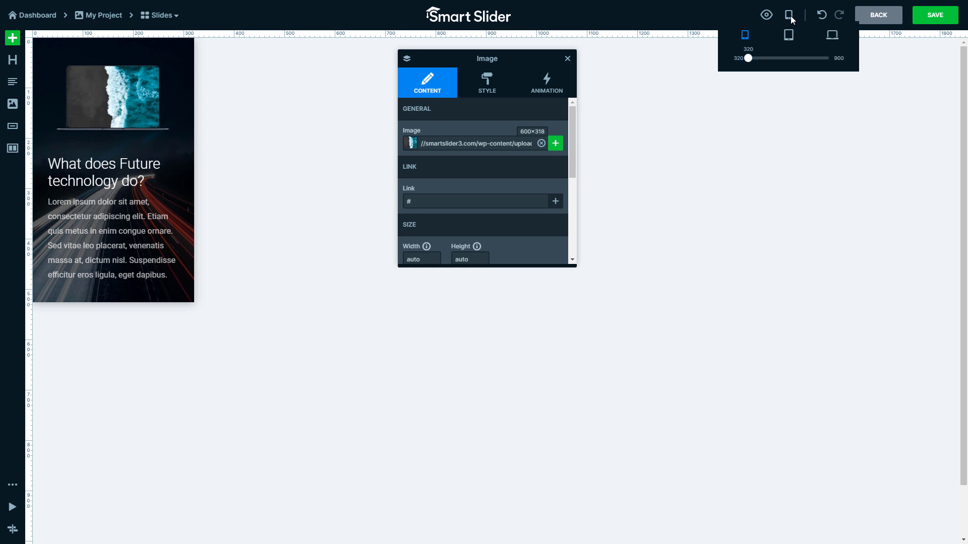
{"action": "left_click_drag", "start_coordinate": [746, 57], "coordinate": [750, 58]}
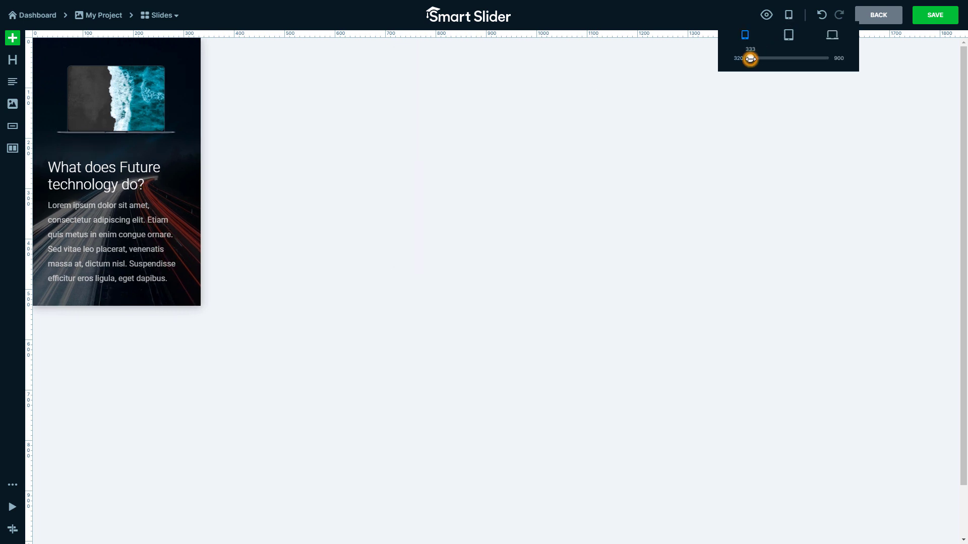
{"action": "left_click_drag", "start_coordinate": [750, 58], "coordinate": [828, 58]}
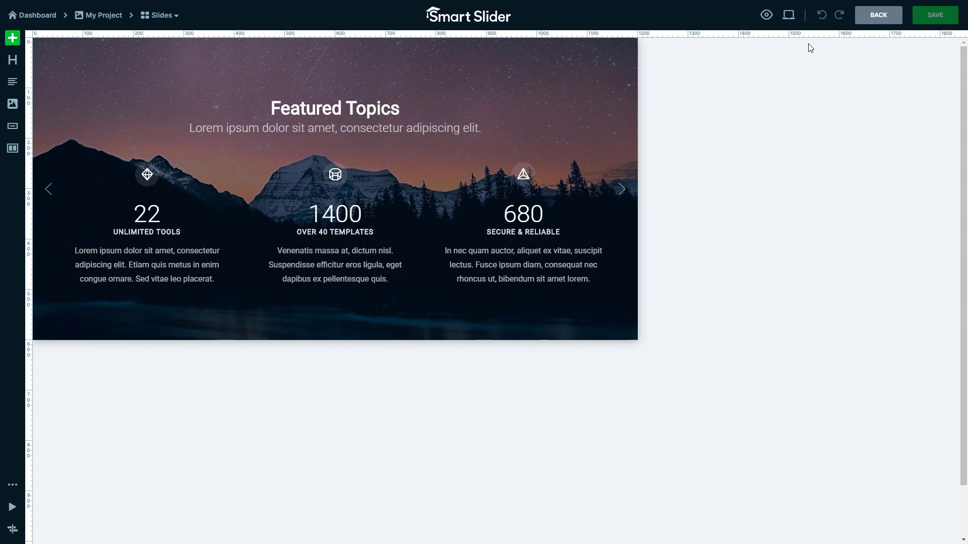
- On mobile, hide the Unlimited Tools and Over 40 Templates columns, leaving only 680
{"action": "left_click", "coordinate": [788, 15]}
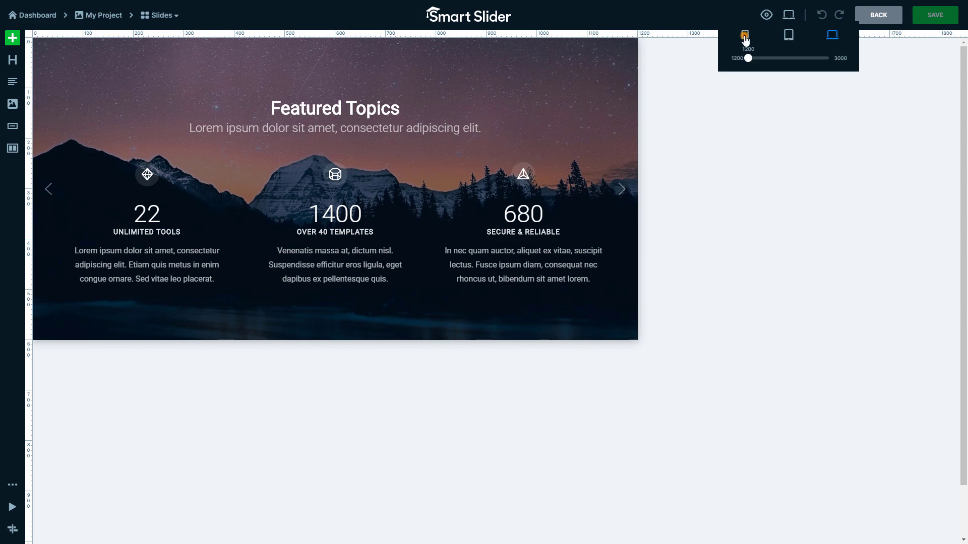
{"action": "left_click", "coordinate": [744, 35]}
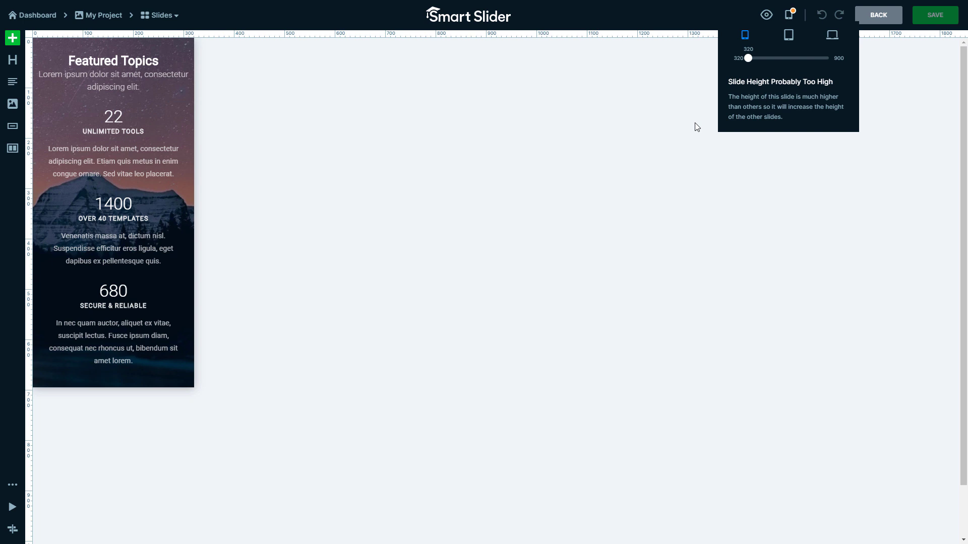
{"action": "left_click", "coordinate": [113, 142]}
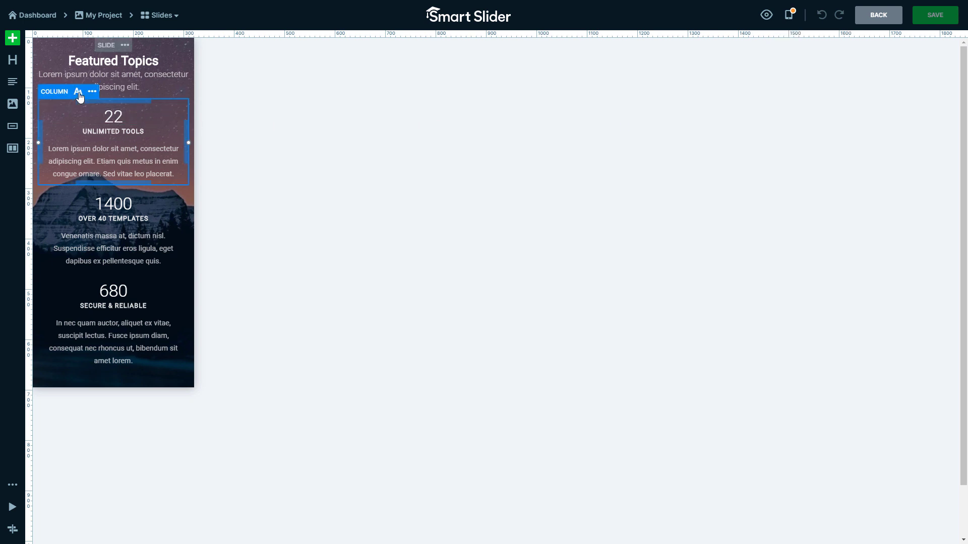
{"action": "left_click", "coordinate": [77, 92]}
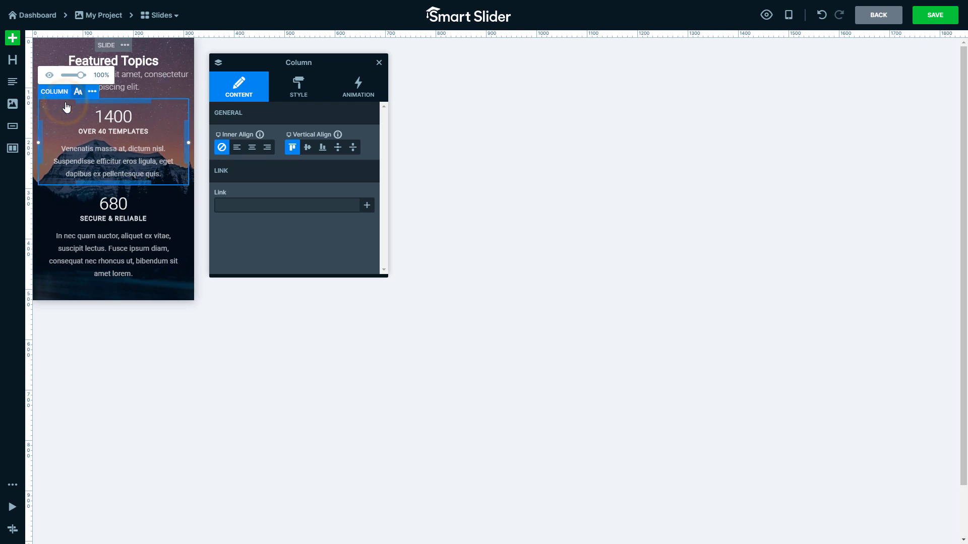
{"action": "left_click", "coordinate": [49, 74]}
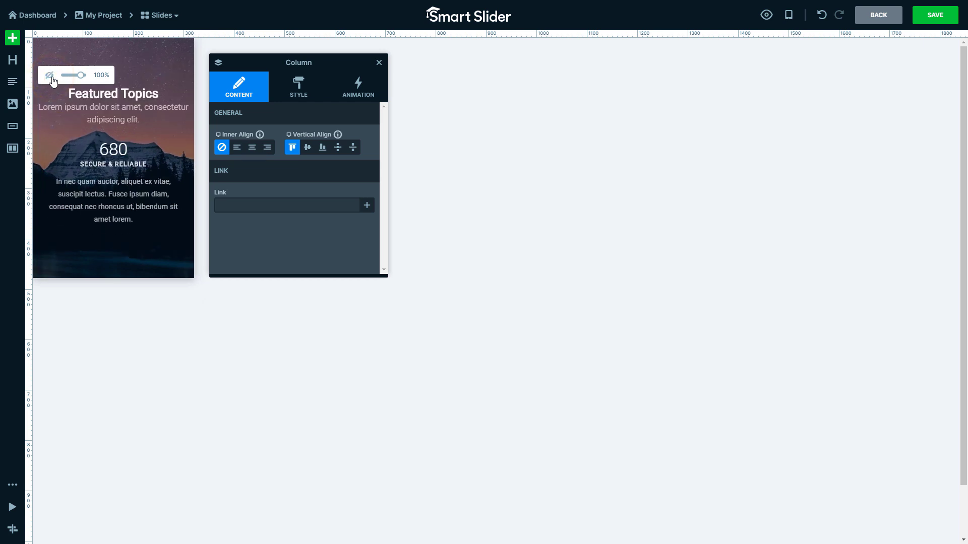
{"action": "left_click", "coordinate": [107, 46]}
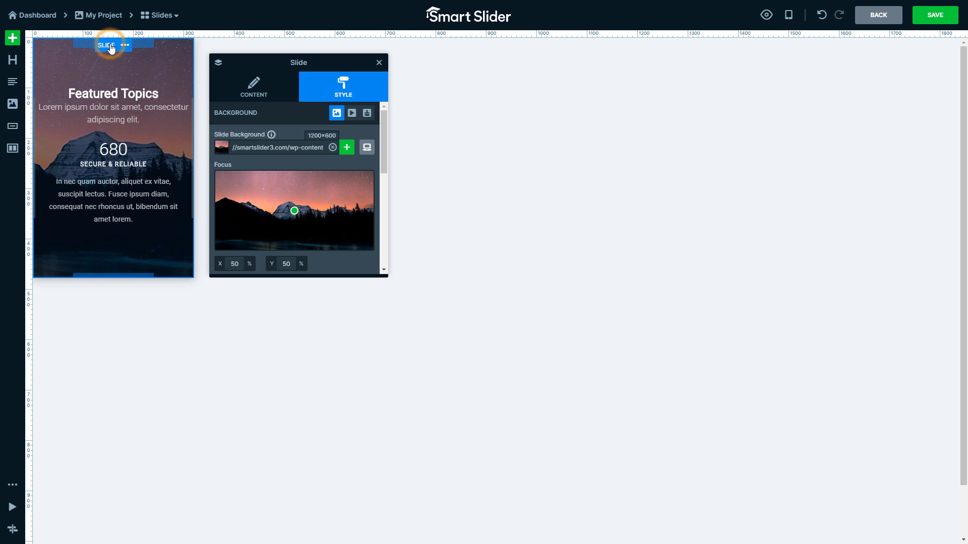
{"action": "left_click", "coordinate": [253, 86]}
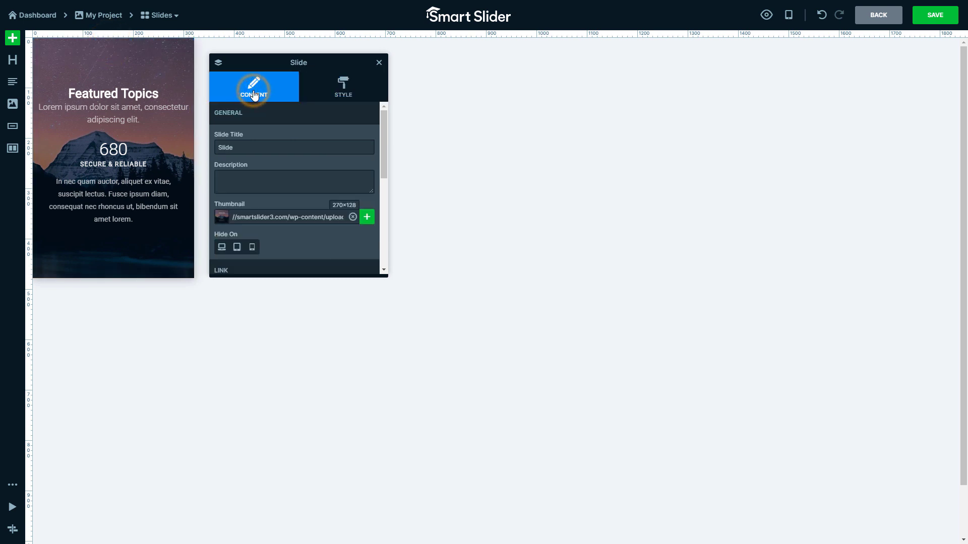
{"action": "mouse_move", "coordinate": [250, 229]}
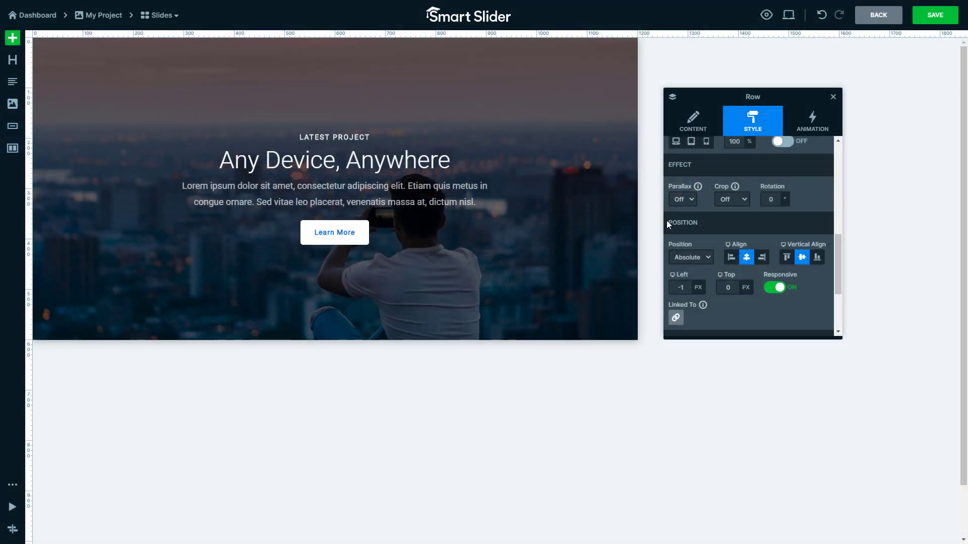
{"action": "mouse_move", "coordinate": [682, 271]}
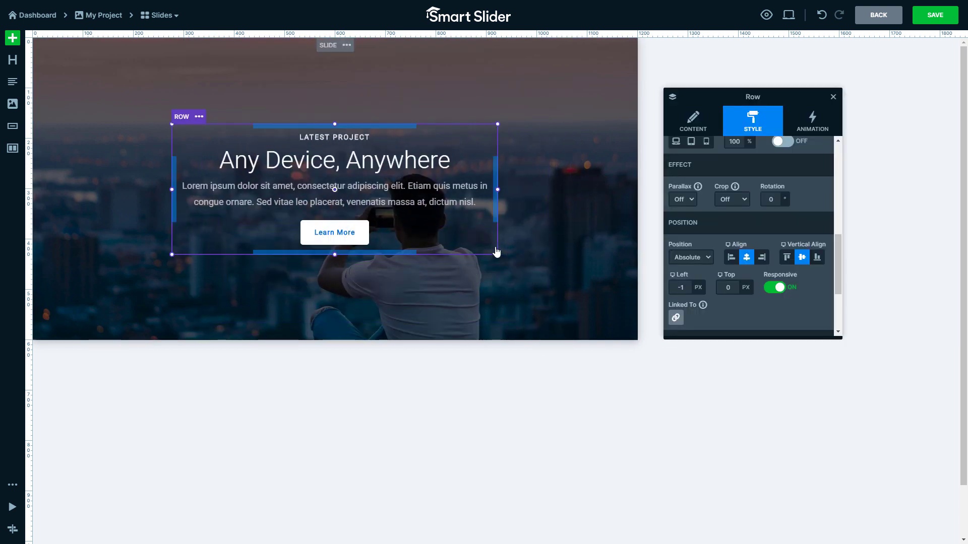
- Change the Any Device, Anywhere row's Position from Absolute to Default on mobile
{"action": "left_click", "coordinate": [789, 15]}
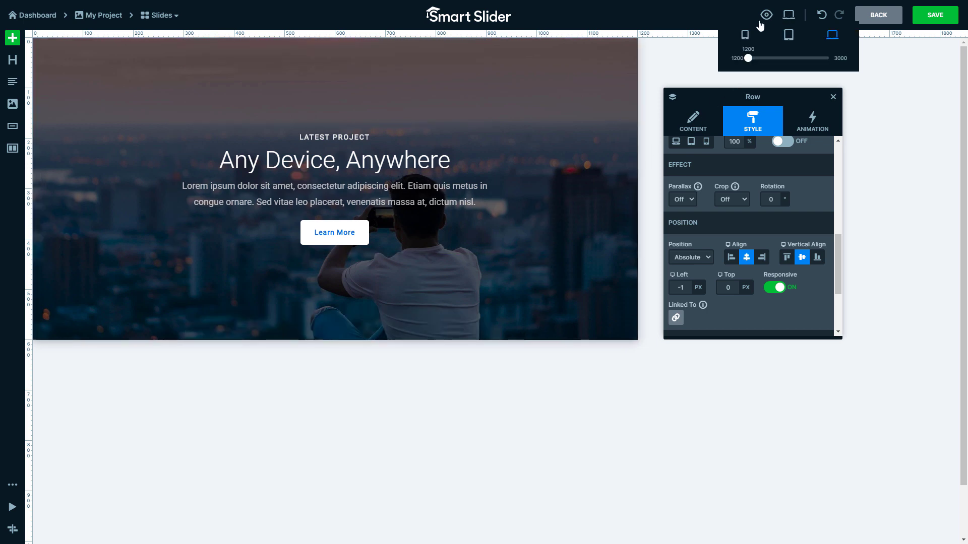
{"action": "left_click", "coordinate": [746, 35]}
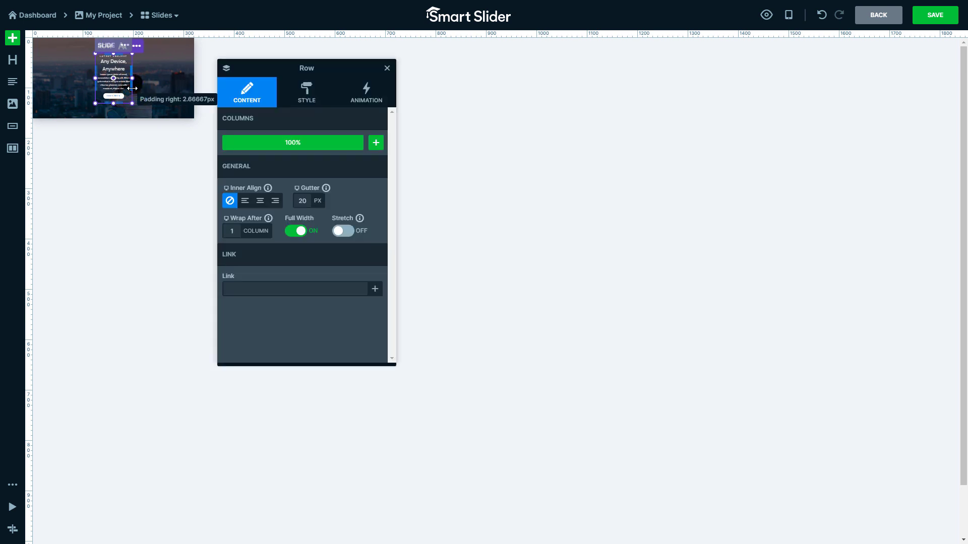
{"action": "left_click", "coordinate": [306, 92]}
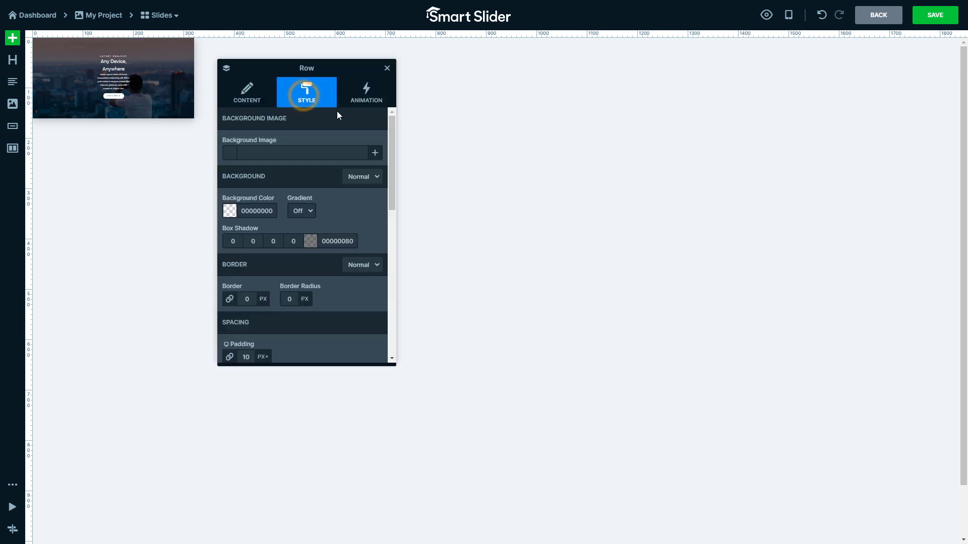
{"action": "scroll", "scroll_direction": "down", "scroll_amount": 3}
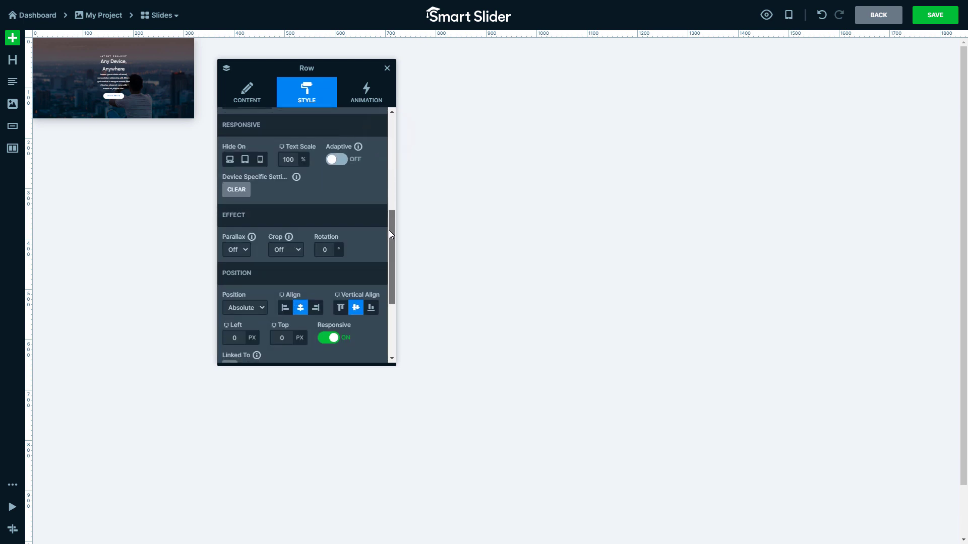
{"action": "left_click", "coordinate": [244, 308]}
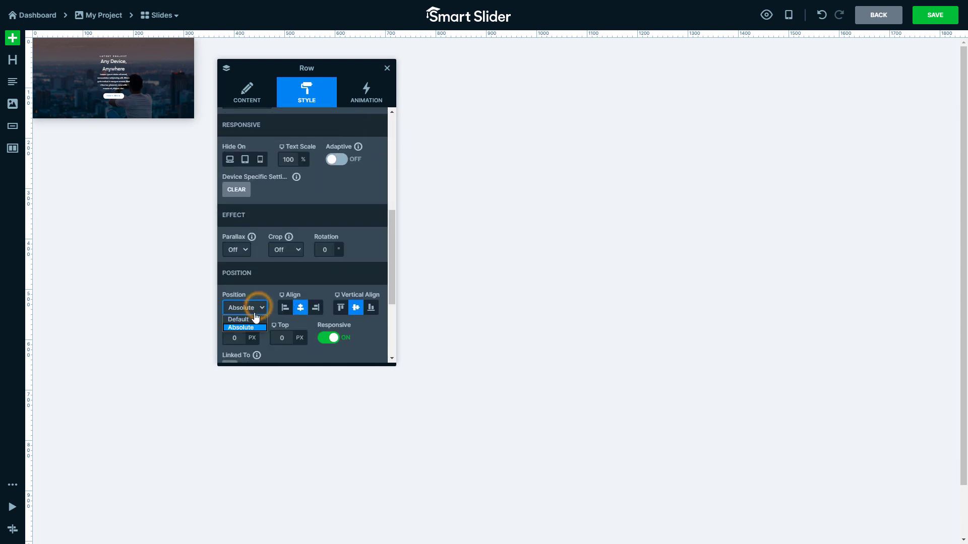
{"action": "left_click", "coordinate": [236, 319]}
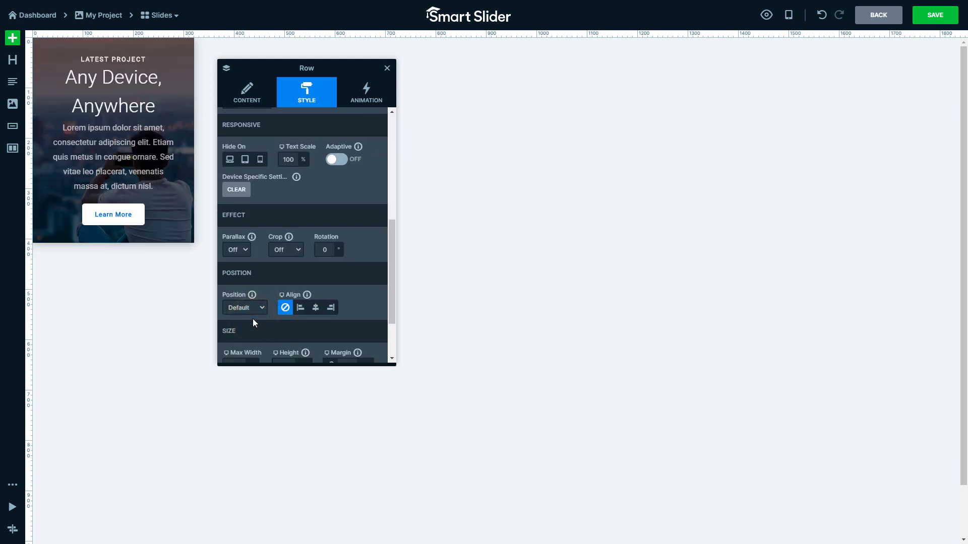